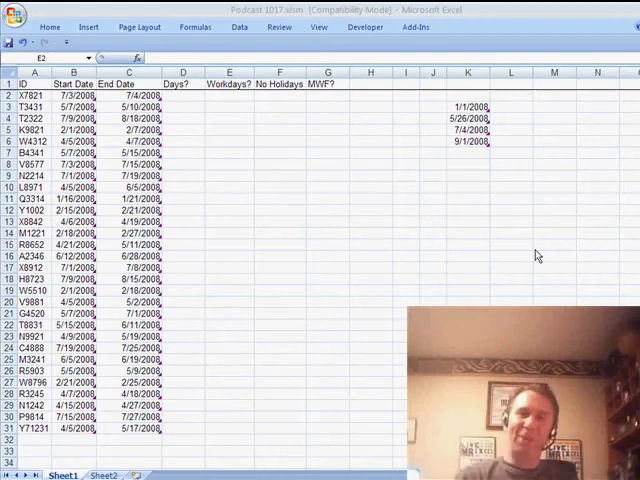
{"action": "mouse_move", "coordinate": [168, 125]}
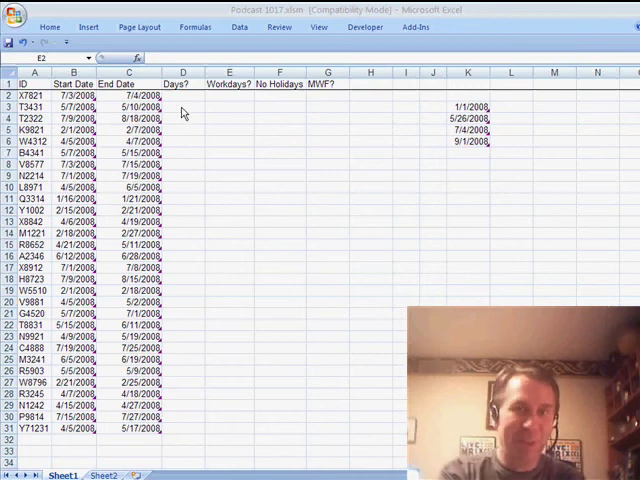
Step: Enter =C2-B2+1 in D2 to count each record's inclusive days
{"action": "left_click", "coordinate": [181, 95]}
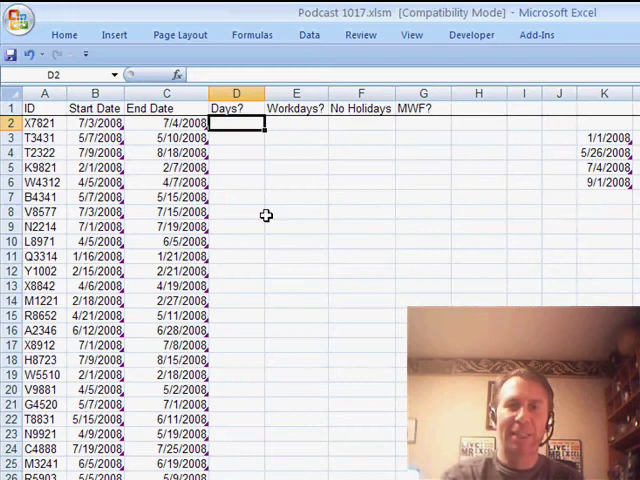
{"action": "mouse_move", "coordinate": [167, 167]}
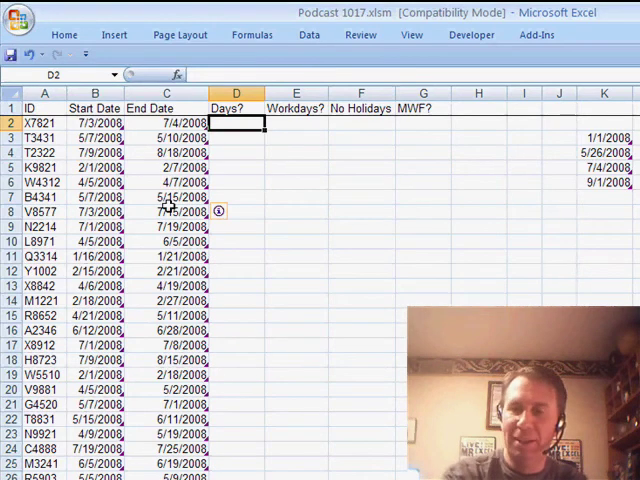
{"action": "type", "text": "=C2-C2"}
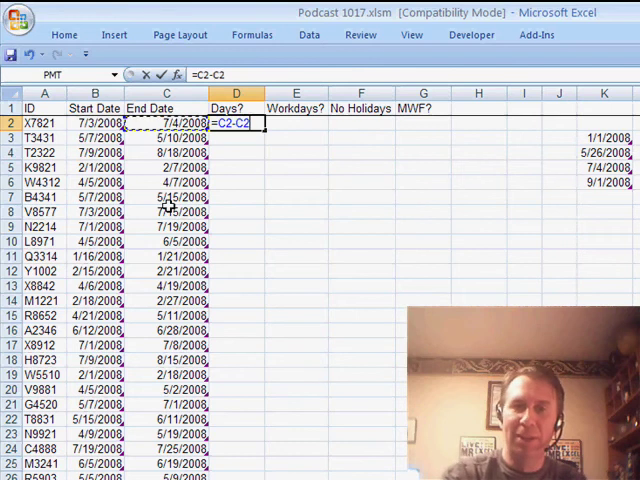
{"action": "key", "text": "Return"}
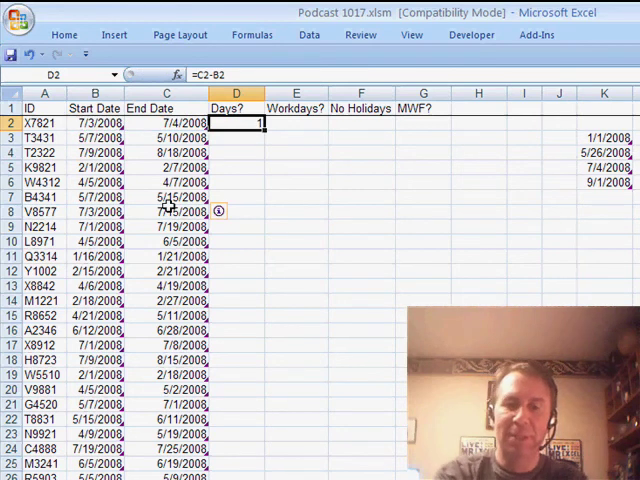
{"action": "type", "text": "+1"}
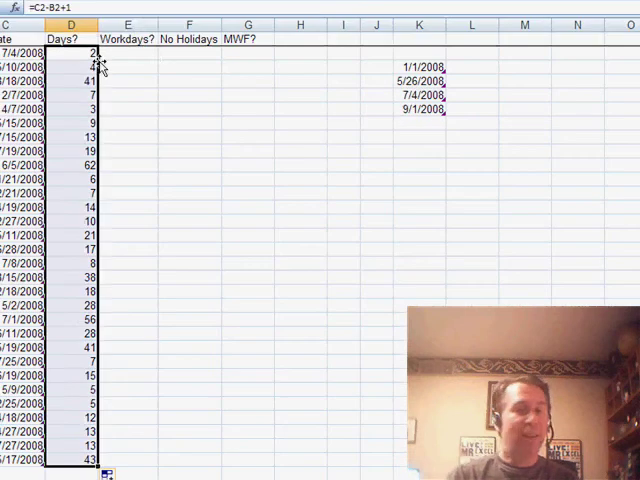
{"action": "left_click", "coordinate": [127, 52]}
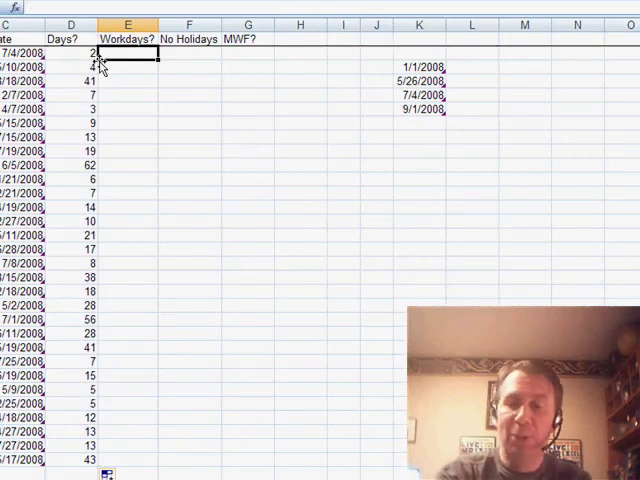
Step: Enter =NETWORKDAYS(B2,C2) in E2 and copy it down the Workdays? column
{"action": "type", "text": "=net"}
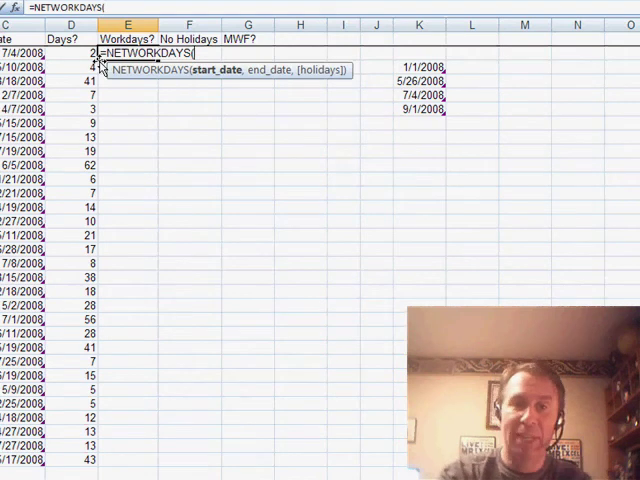
{"action": "type", "text": "B2,D2"}
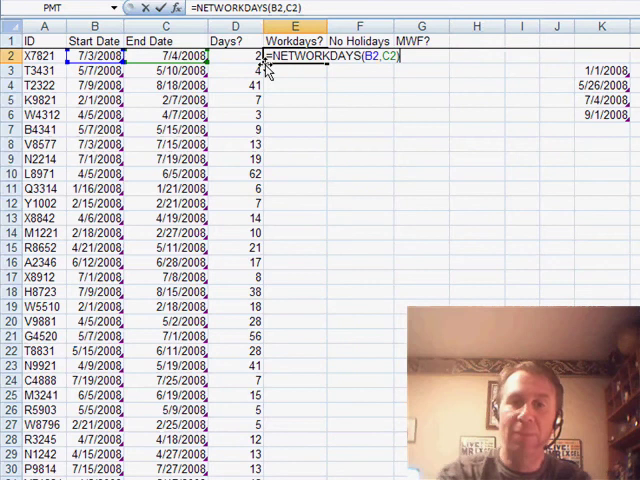
{"action": "key", "text": "Return"}
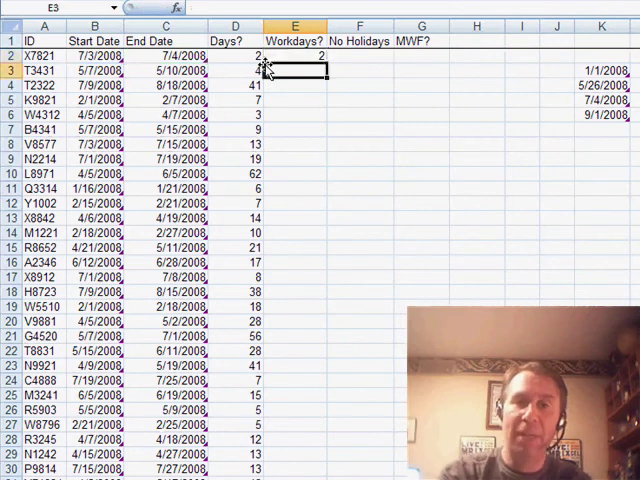
{"action": "left_click", "coordinate": [294, 56]}
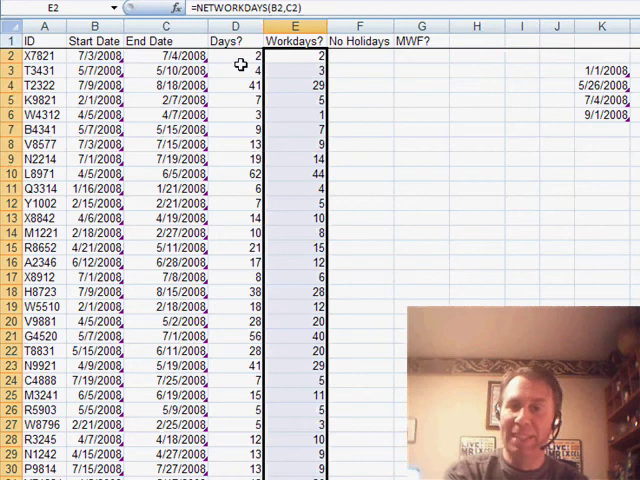
{"action": "left_click", "coordinate": [166, 54]}
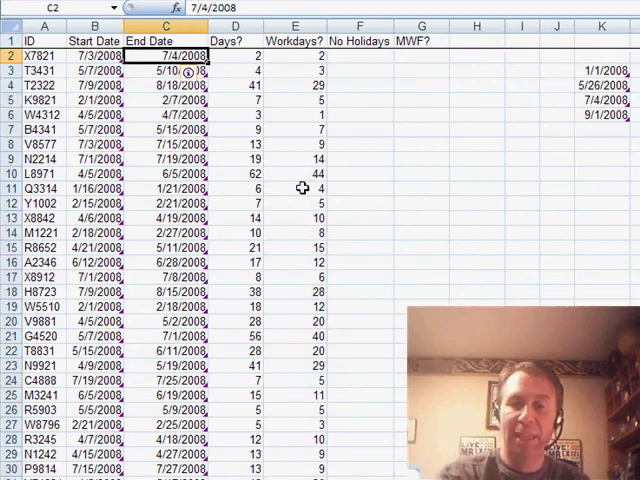
Step: Change C2's end date to 7/5/2008 and check the Days and Workdays formulas
{"action": "type", "text": "7/5/200"}
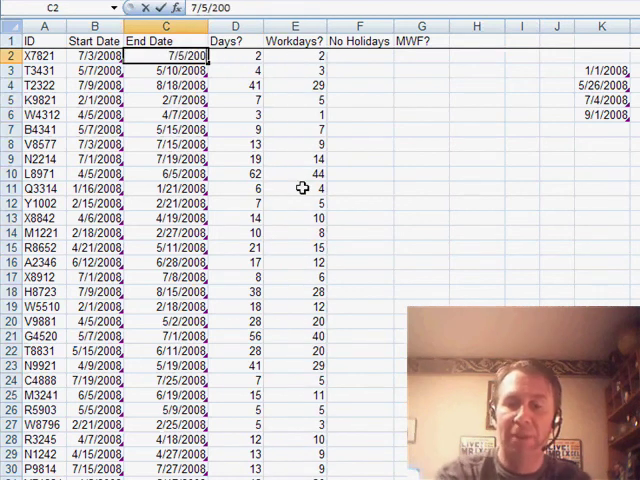
{"action": "left_click", "coordinate": [233, 55]}
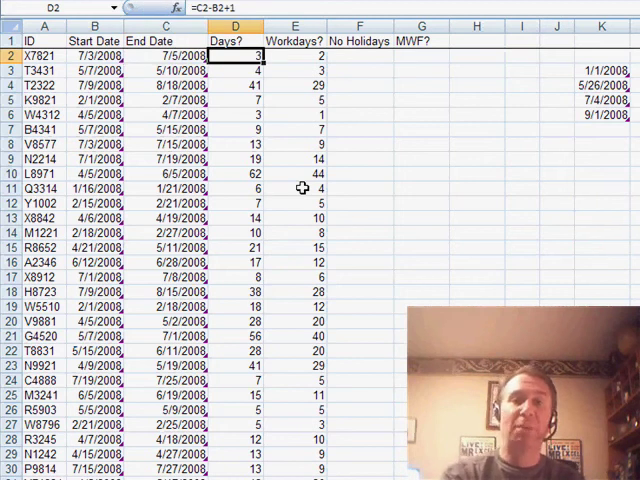
{"action": "left_click", "coordinate": [293, 55]}
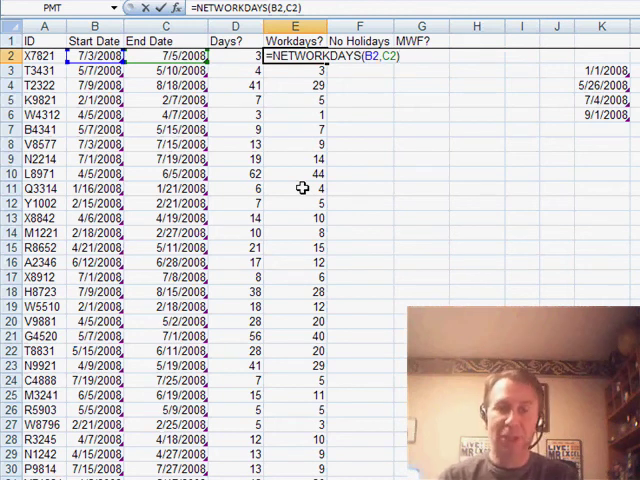
{"action": "key", "text": "Return"}
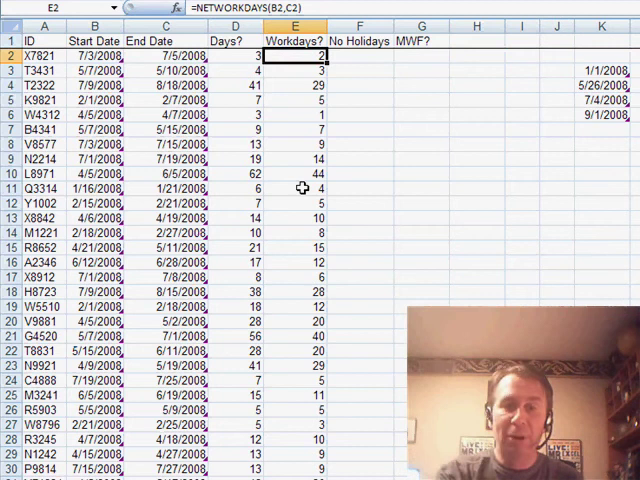
{"action": "double_click", "coordinate": [293, 55]}
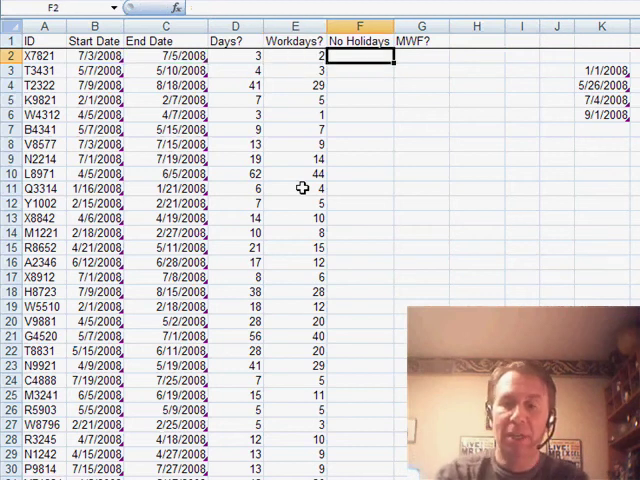
Step: Enter =NETWORKDAYS(B2,C2,$K$3:$K$6) in F2 to exclude the holiday dates
{"action": "type", "text": "==NETWORKDAYS(B2,C2)"}
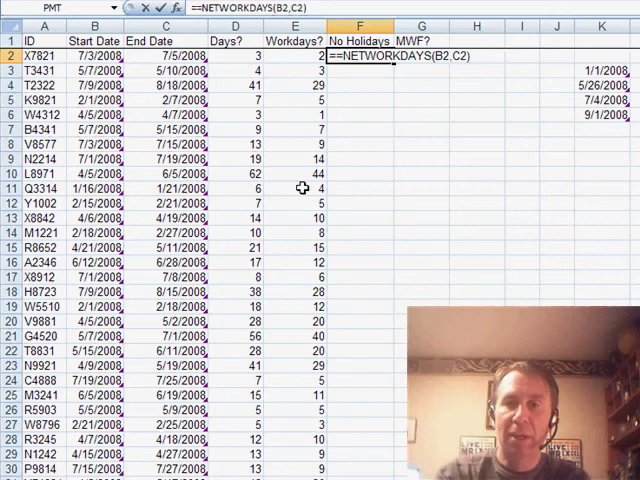
{"action": "type", "text": ","}
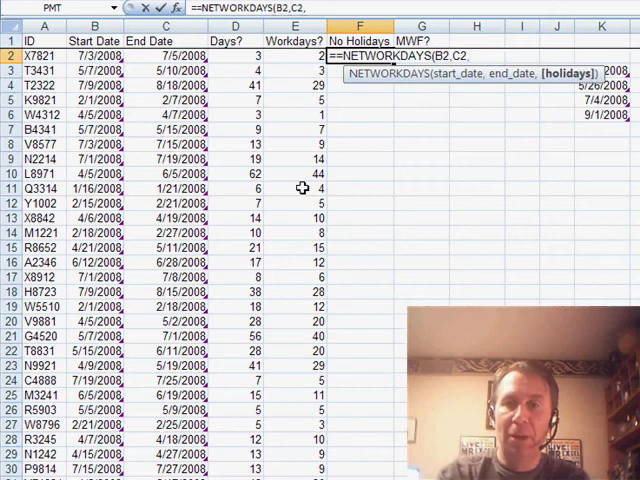
{"action": "type", "text": "K4"}
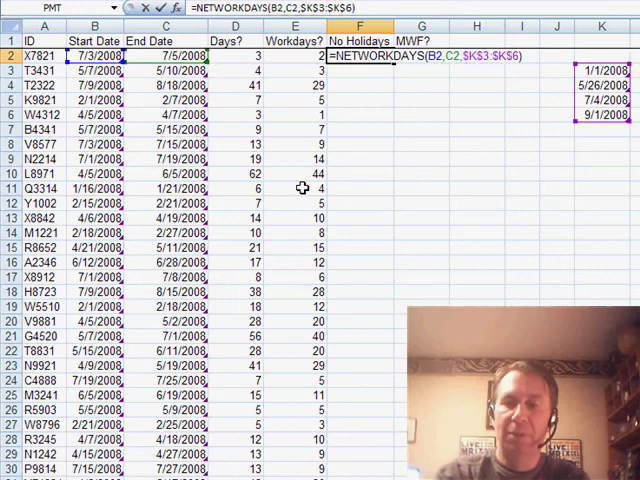
{"action": "key", "text": "Return"}
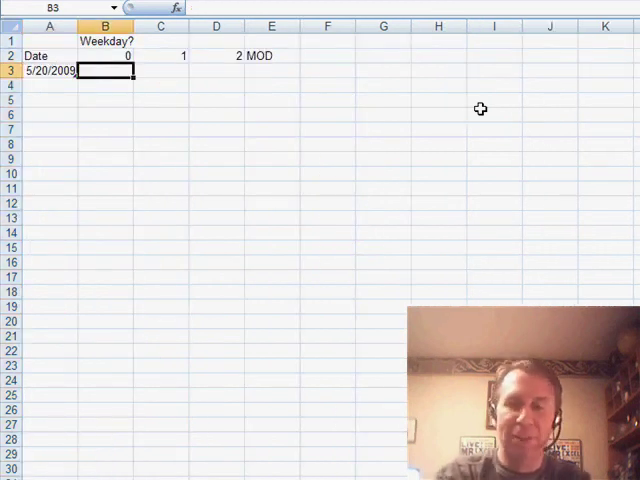
Step: Format A3 as a long weekday date and fill dates down to May 27, 2009
{"action": "left_click", "coordinate": [50, 71]}
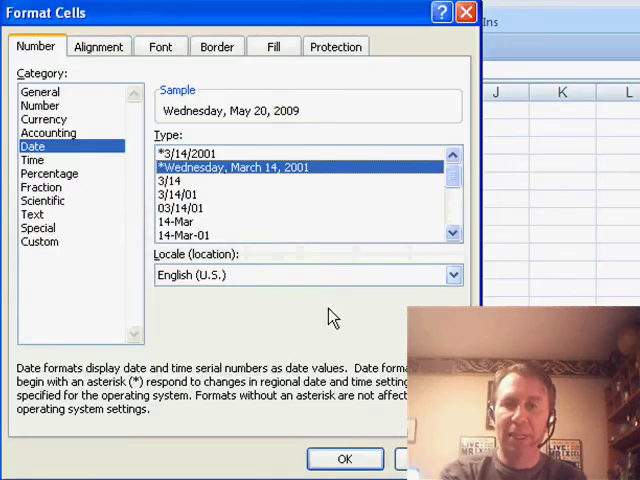
{"action": "left_click", "coordinate": [344, 458]}
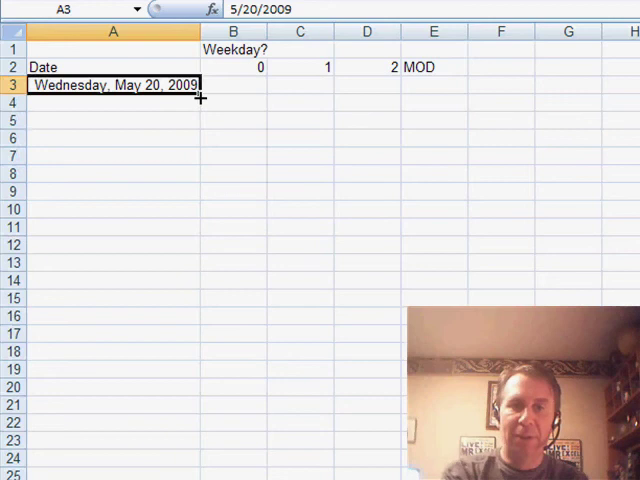
{"action": "left_click_drag", "start_coordinate": [199, 93], "coordinate": [199, 218]}
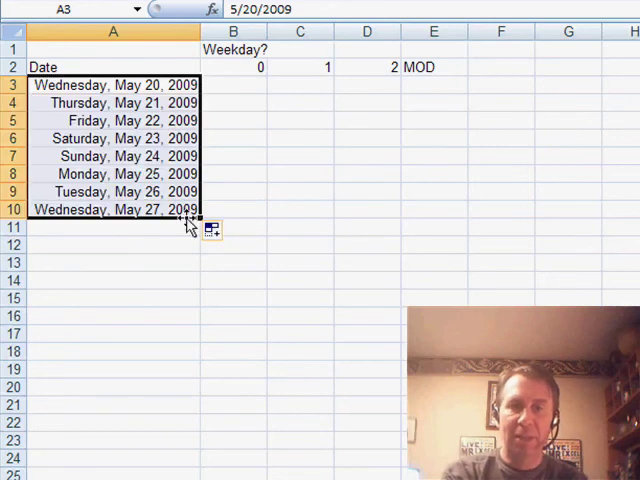
{"action": "left_click", "coordinate": [233, 85]}
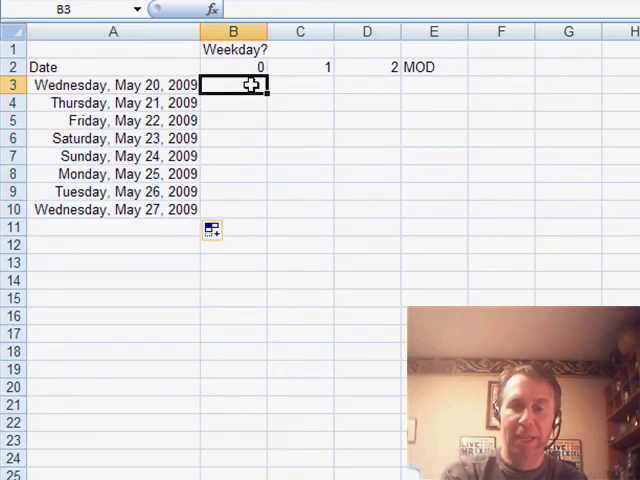
Step: Fill B3:D10 with =WEEKDAY($A3,B$2) using return types 1, 2, 3
{"action": "type", "text": "=WEEKDAY"}
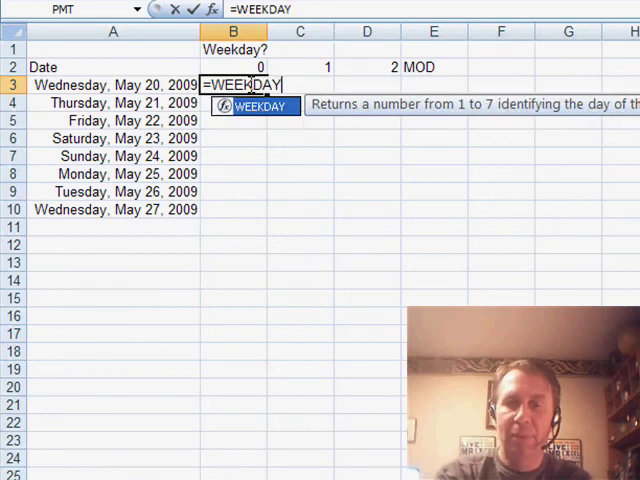
{"action": "type", "text": "(A3"}
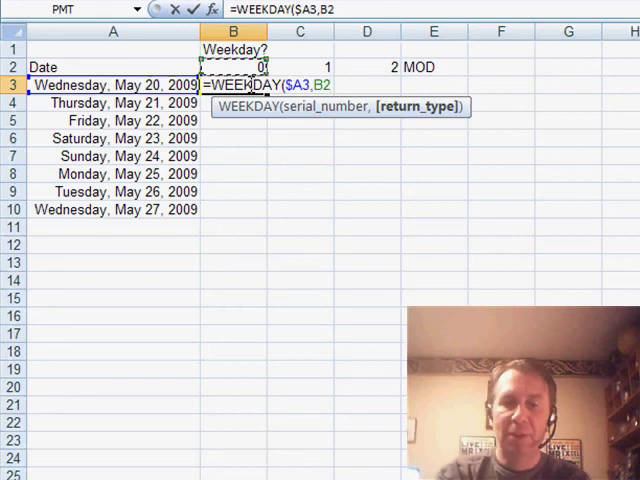
{"action": "key", "text": "Return"}
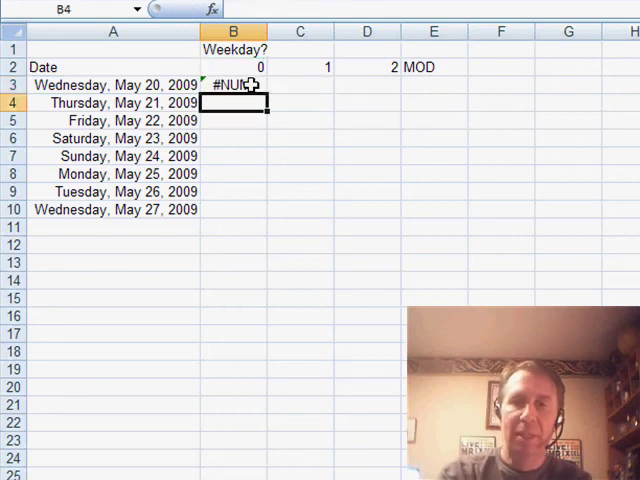
{"action": "left_click", "coordinate": [233, 84]}
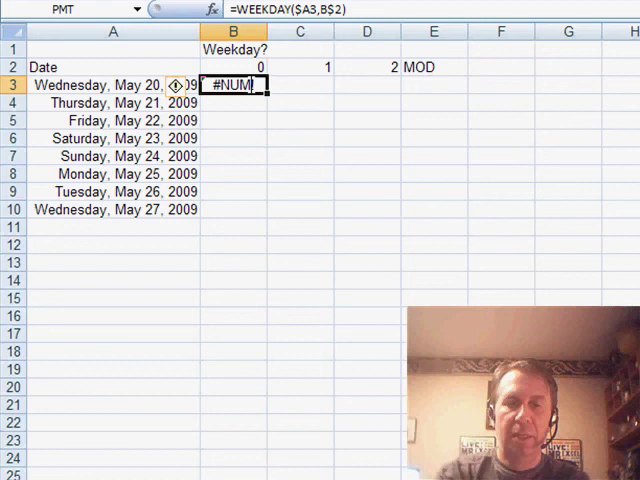
{"action": "left_click", "coordinate": [366, 85]}
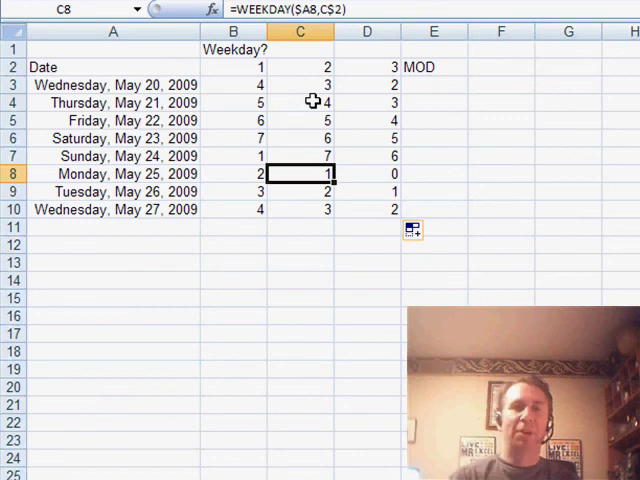
{"action": "mouse_move", "coordinate": [258, 153]}
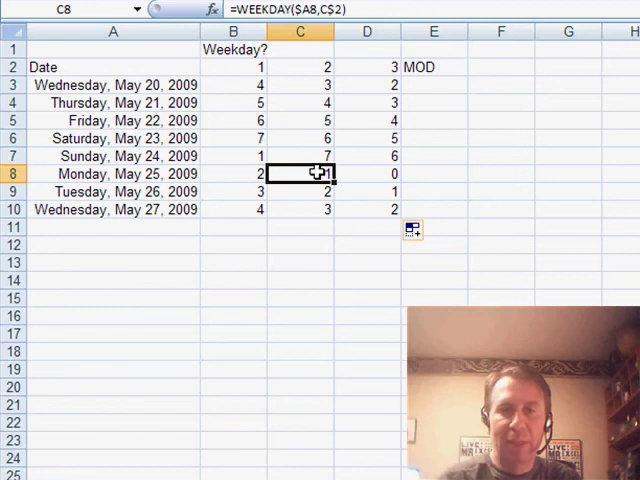
{"action": "mouse_move", "coordinate": [317, 150]}
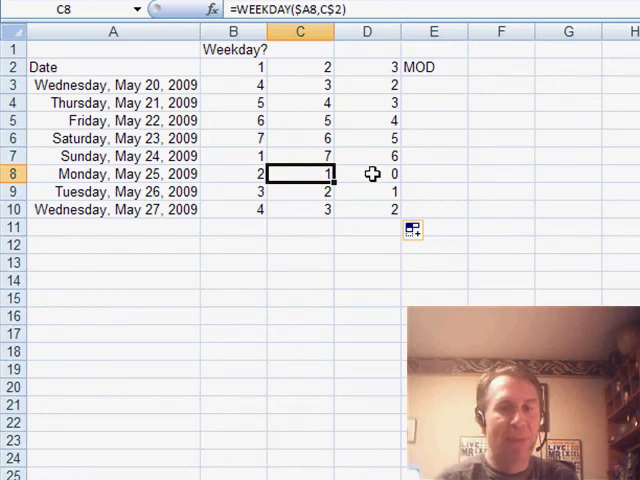
{"action": "mouse_move", "coordinate": [375, 162]}
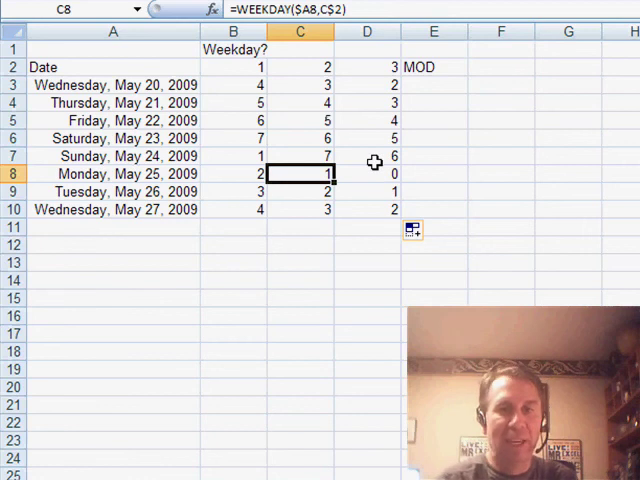
{"action": "left_click", "coordinate": [433, 85]}
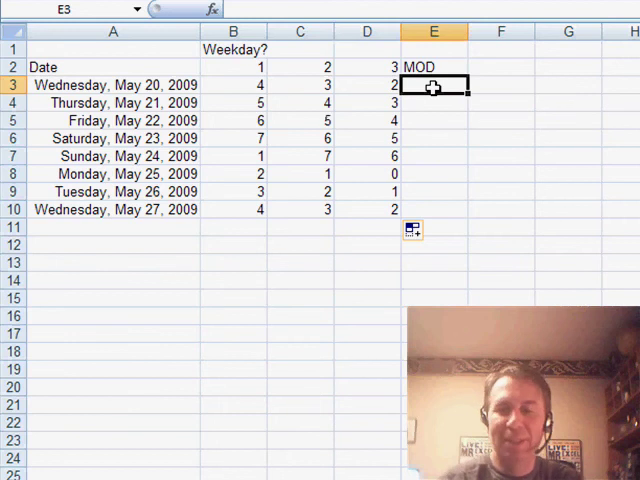
Step: Enter =MOD(A3,7) in E3, format it as a number, and fill down to E10
{"action": "type", "text": "=MOD(A3"}
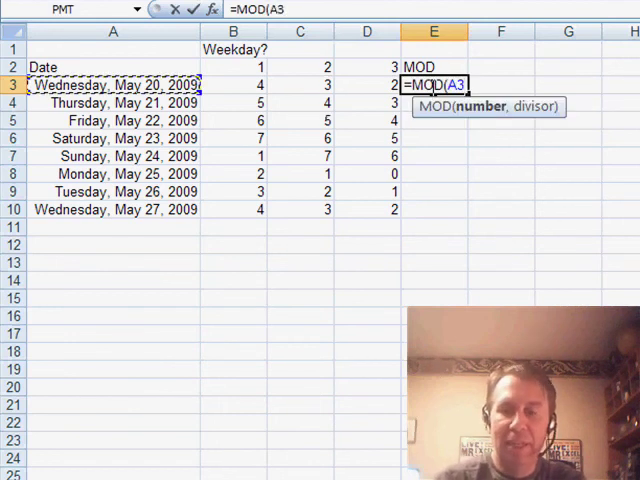
{"action": "key", "text": "Return"}
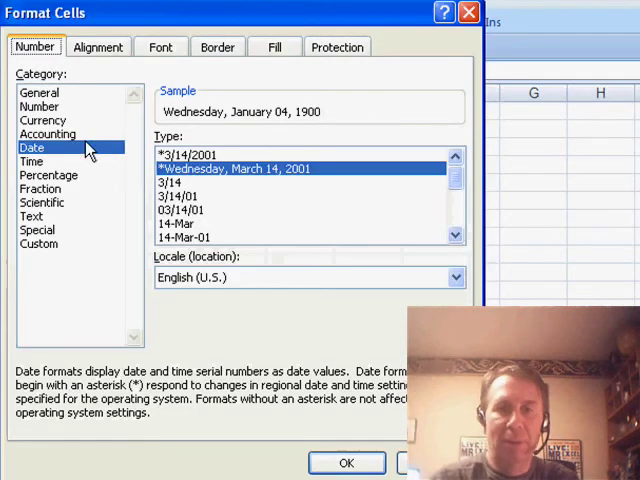
{"action": "left_click", "coordinate": [39, 106]}
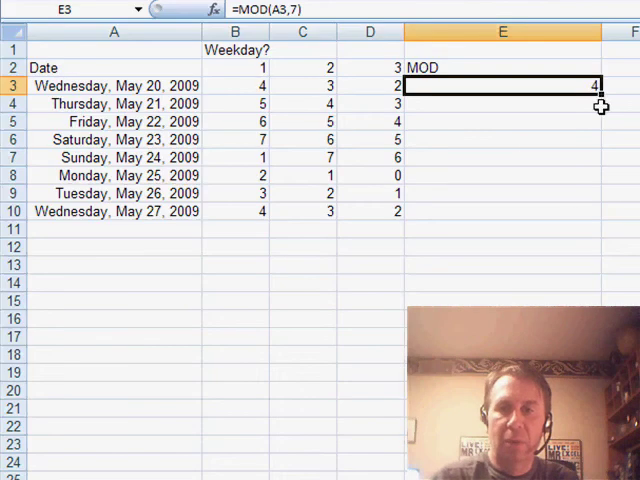
{"action": "left_click_drag", "start_coordinate": [595, 85], "coordinate": [595, 211]}
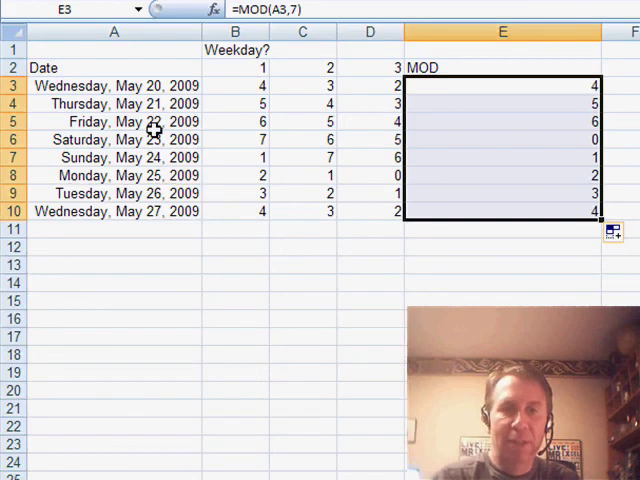
{"action": "mouse_move", "coordinate": [467, 176]}
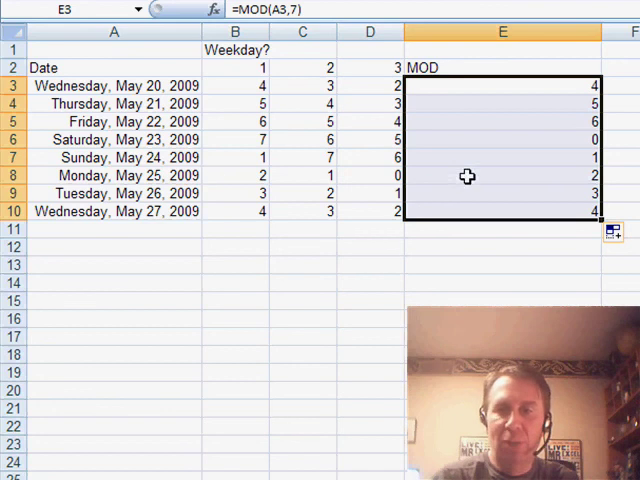
{"action": "left_click", "coordinate": [500, 211]}
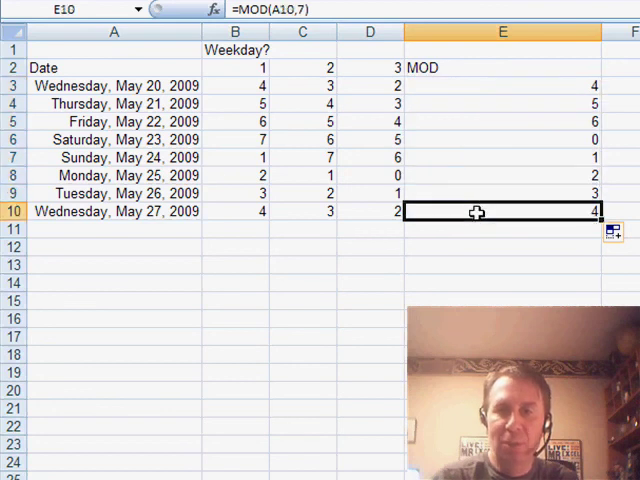
{"action": "left_click", "coordinate": [493, 121]}
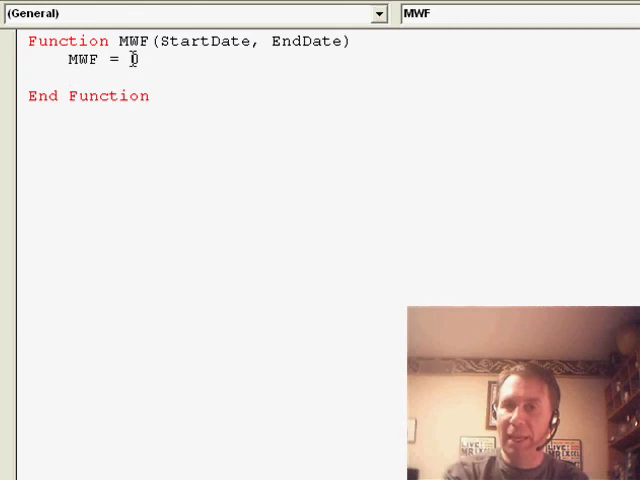
Step: Write a For i = StartDate To EndDate loop with Select Case i Mod 7
{"action": "type", "text": "for"}
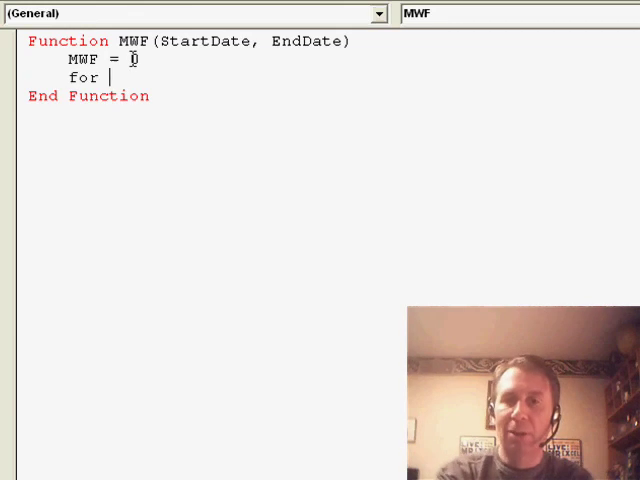
{"action": "type", "text": "i = St"}
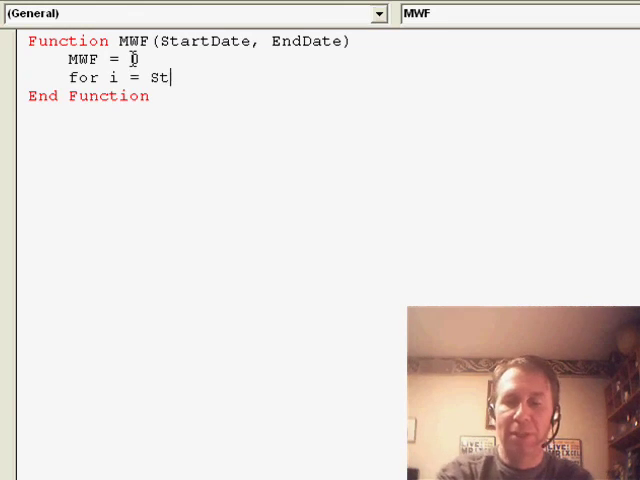
{"action": "type", "text": "artDate to EndDat"}
{"action": "type", "text": "S"}
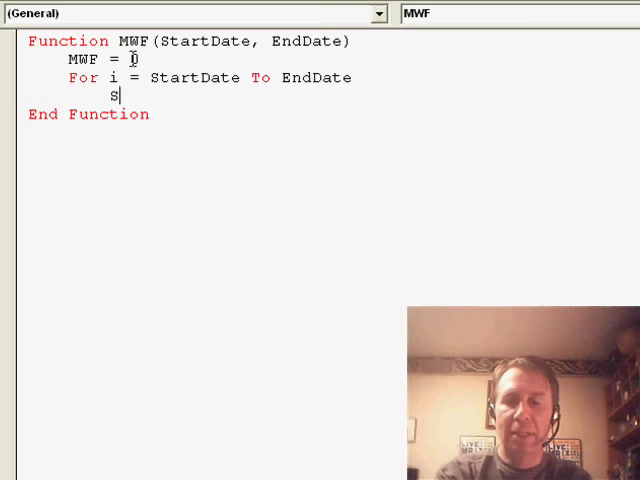
{"action": "type", "text": "elect Case"}
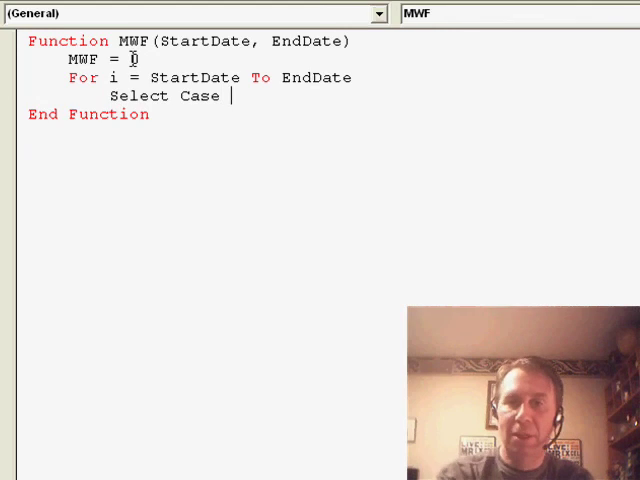
{"action": "type", "text": "i"}
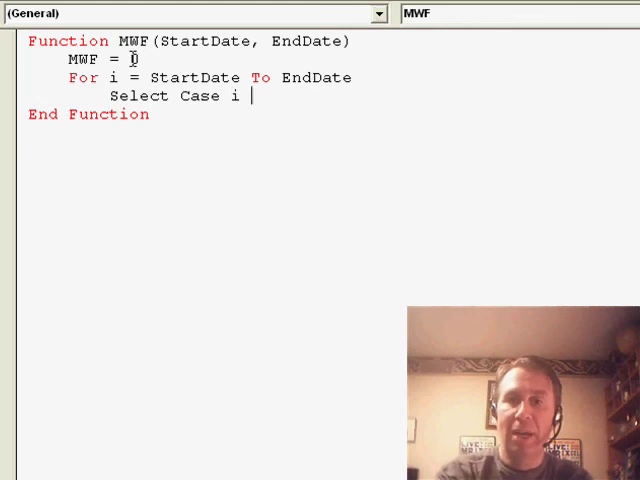
{"action": "type", "text": "Mod 7"}
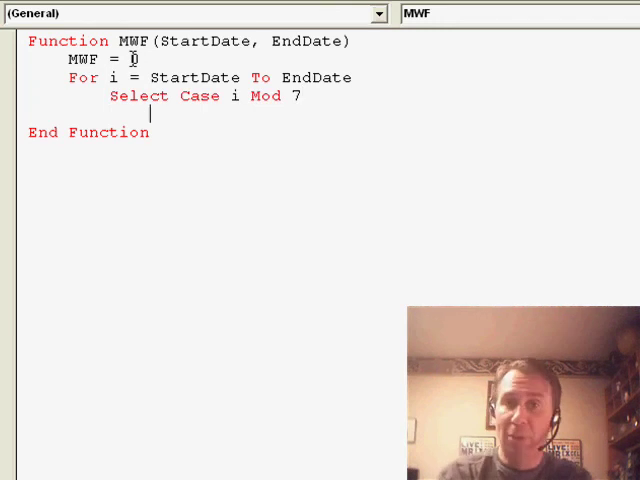
Step: Add Case 2, 4, 6 with MWF = MWF + 1, then End Select and Next i
{"action": "type", "text": "C"}
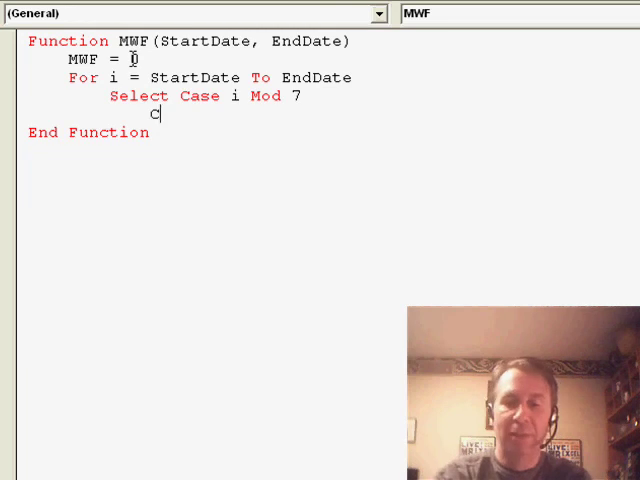
{"action": "type", "text": "ase 2, 4, 6"}
{"action": "type", "text": "MWF"}
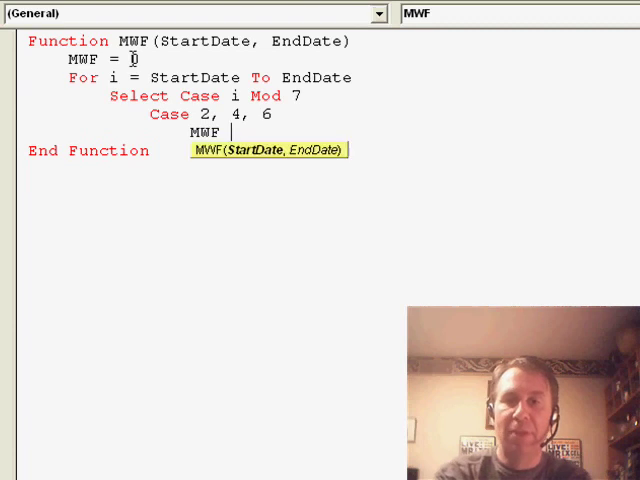
{"action": "type", "text": "= MWF + 1"}
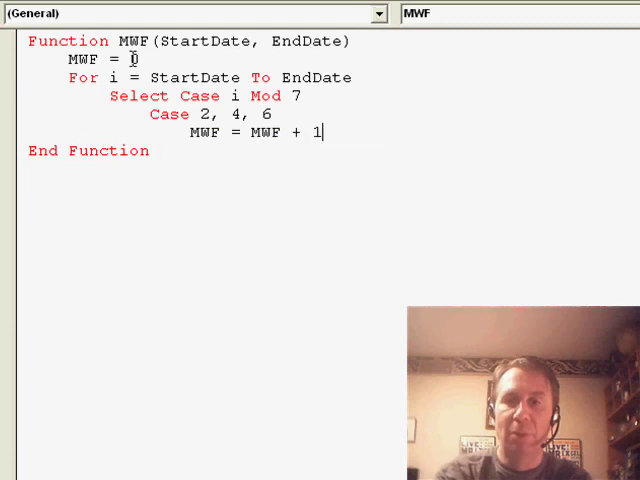
{"action": "type", "text": "End Select"}
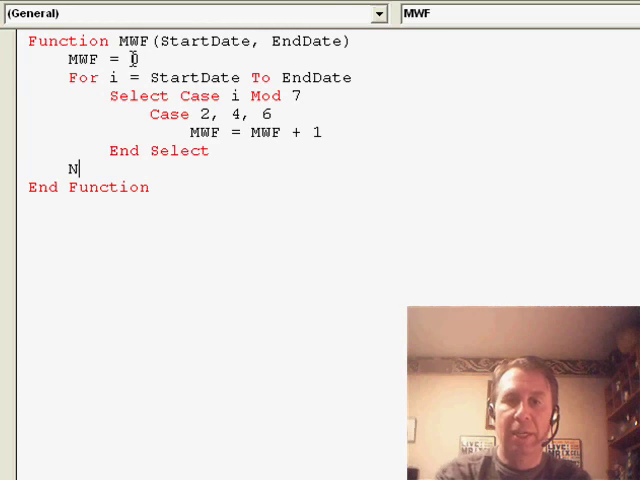
{"action": "type", "text": "ext"}
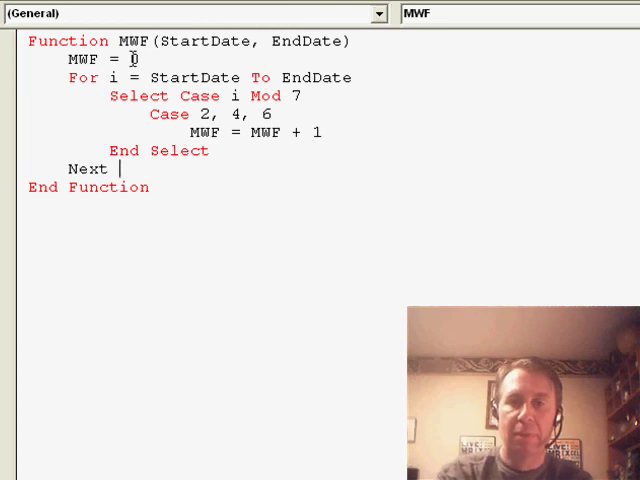
{"action": "type", "text": "i"}
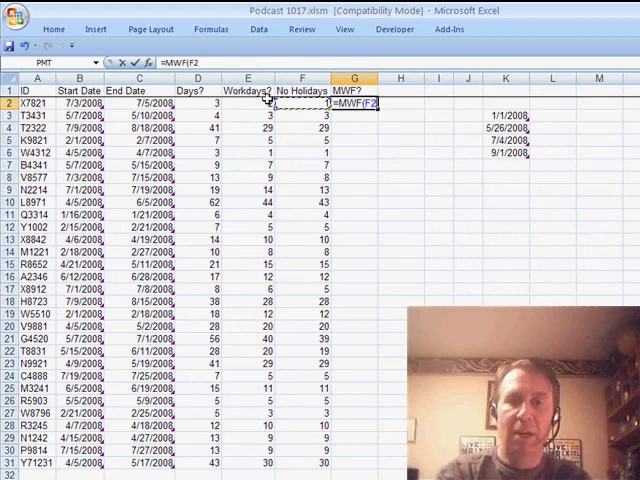
Step: Enter =MWF(B2,D2) in G2 for the first record
{"action": "type", "text": "B2,D2"}
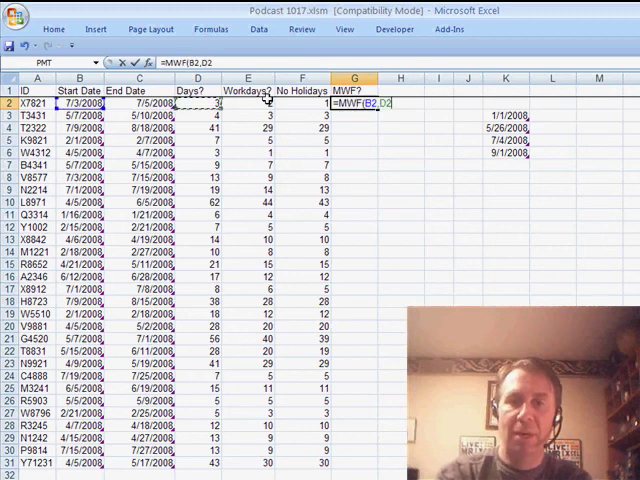
{"action": "key", "text": "Return"}
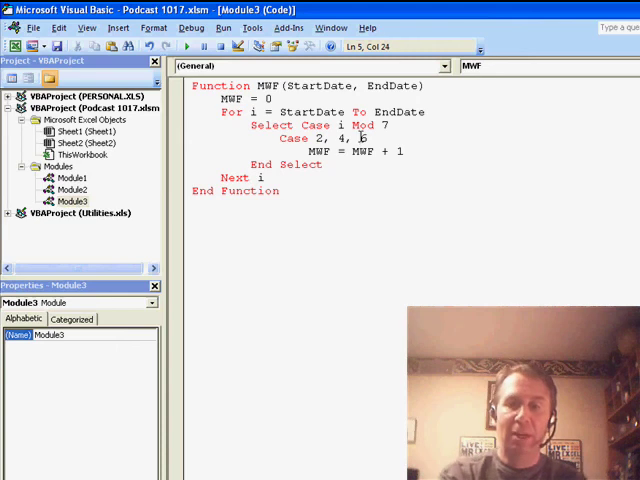
Step: Insert 5 into the Case list so it reads Case 2, 4, 5, 6
{"action": "type", "text": ", 6"}
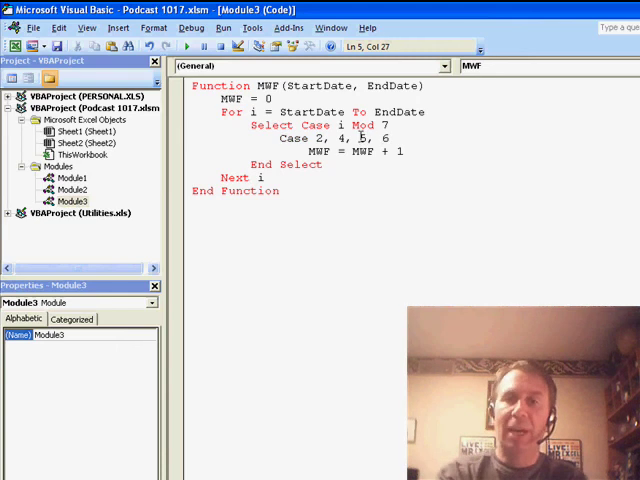